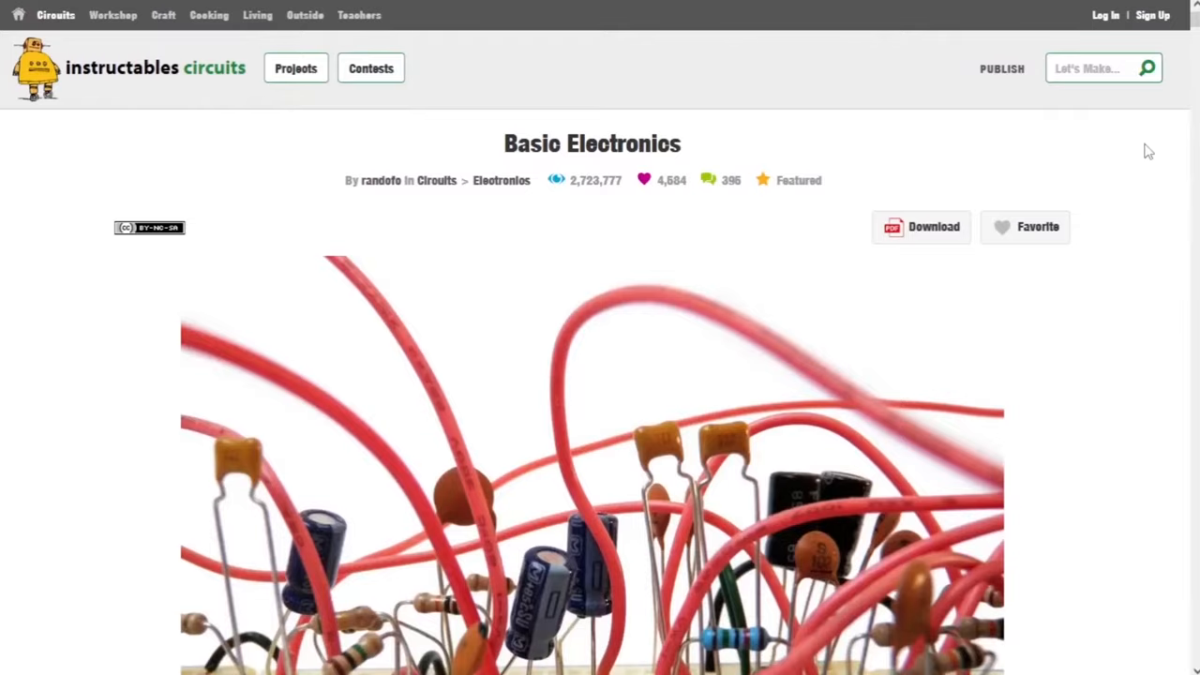
- Move LED D1 onto the board next to C1 and R3, then inspect the Edge.Cuts corner segment
scroll(down, 3)
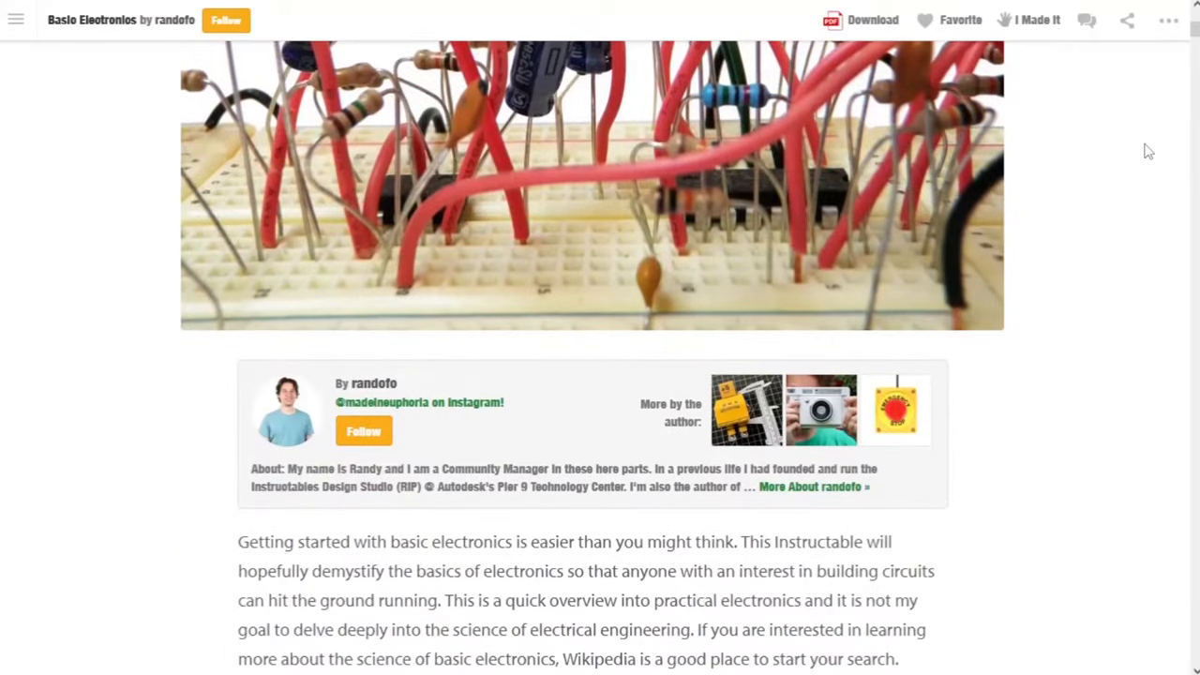
scroll(down, 3)
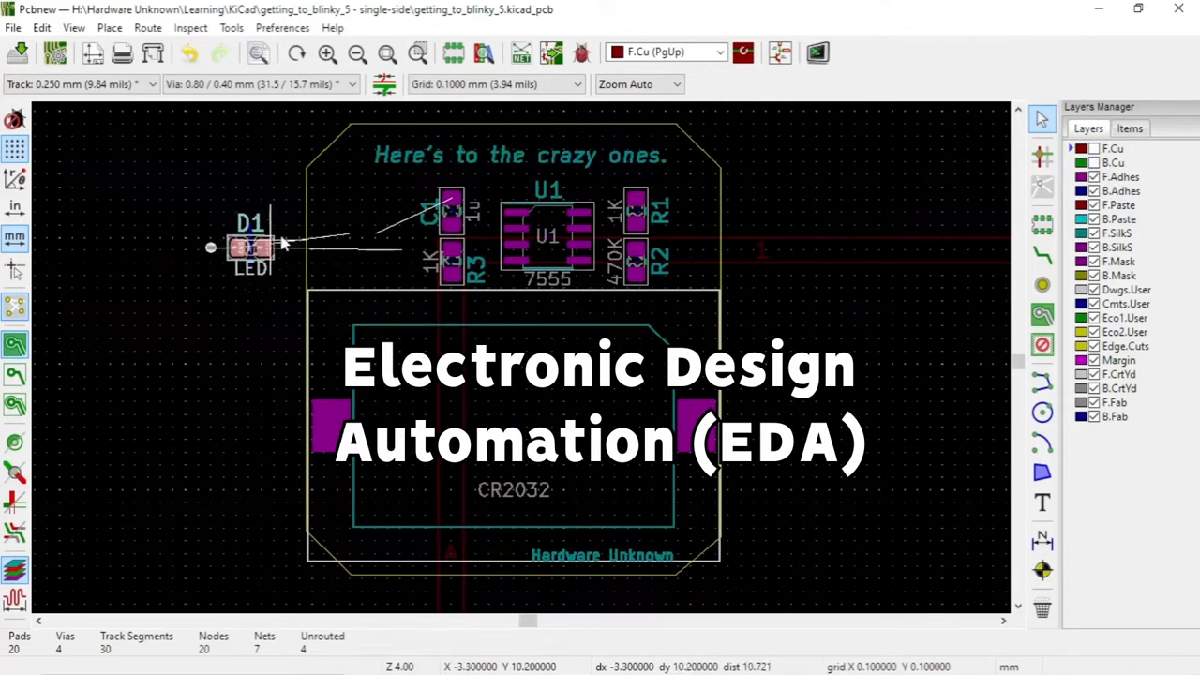
drag(251, 248, 375, 235)
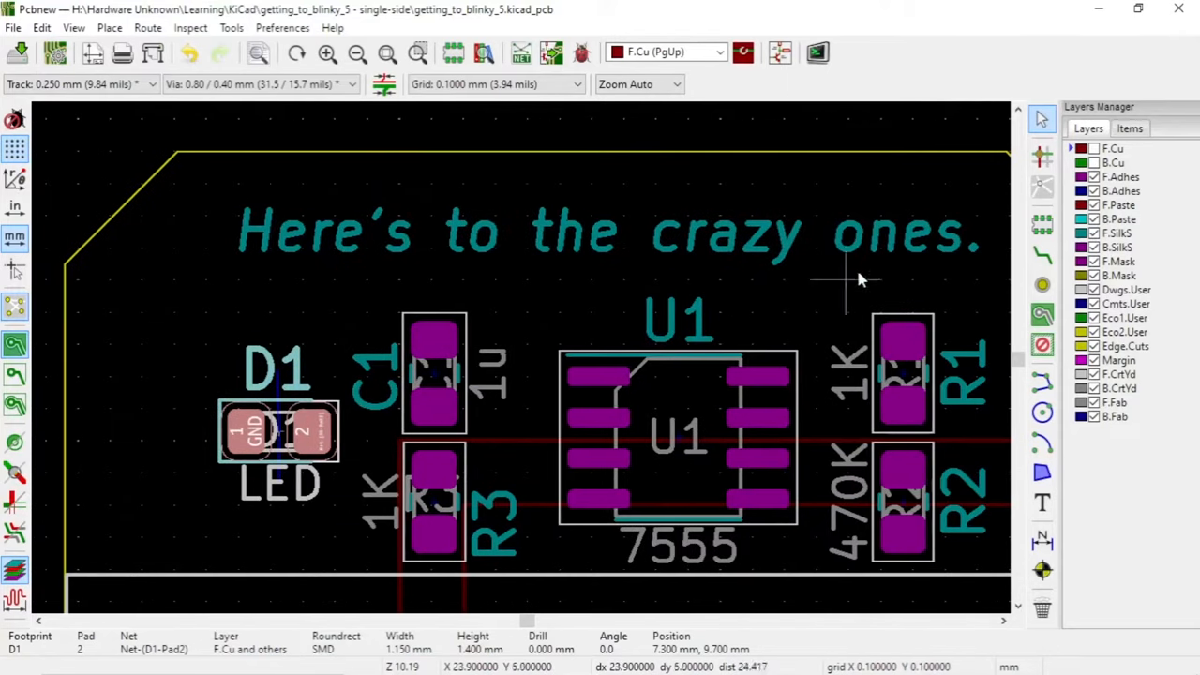
click(1081, 162)
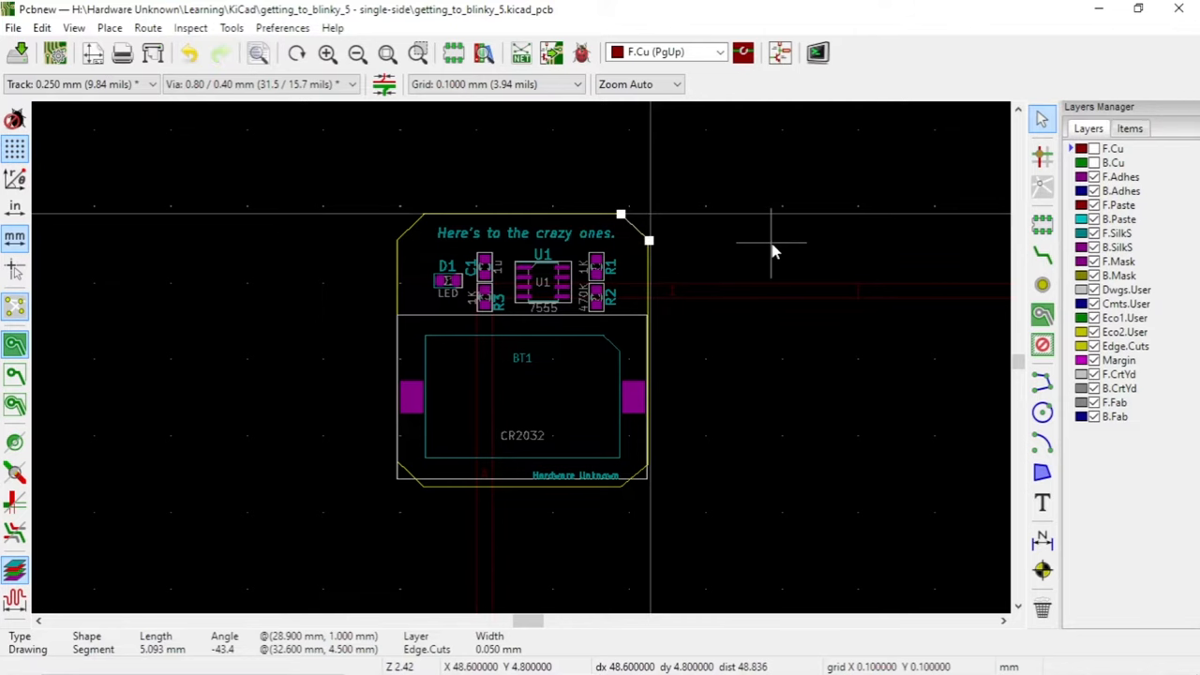
double_click(526, 233)
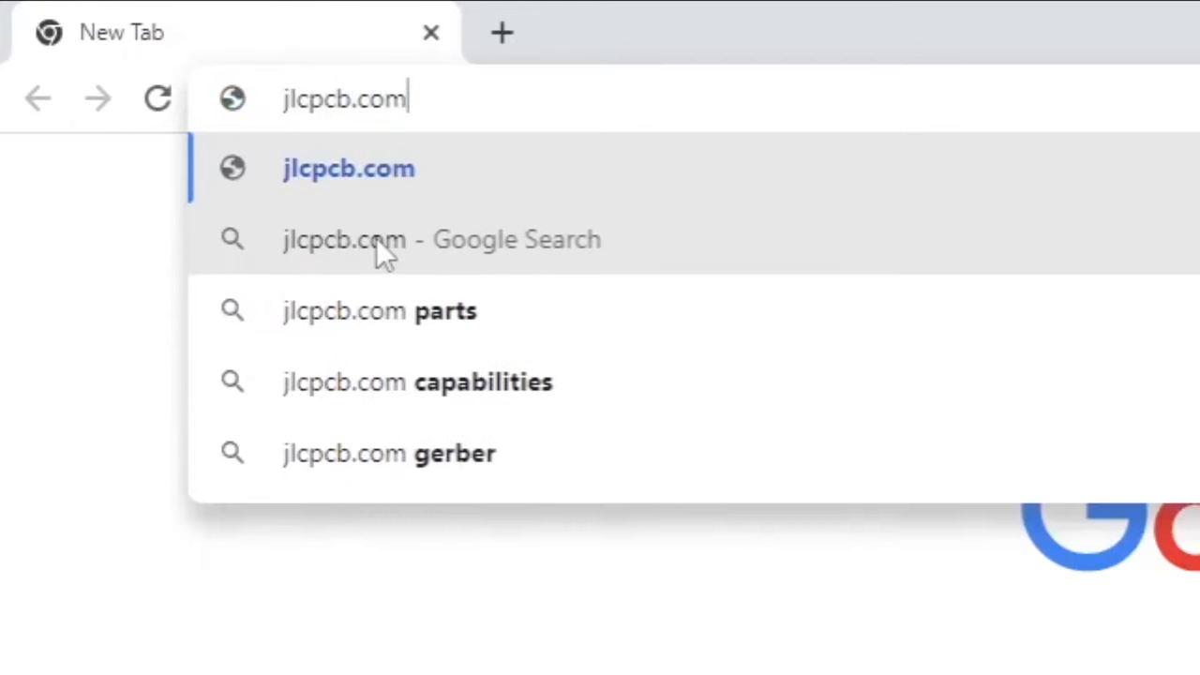
- Start an Instant Quote on jlcpcb.com and upload the board's gerber files
text(/HW)
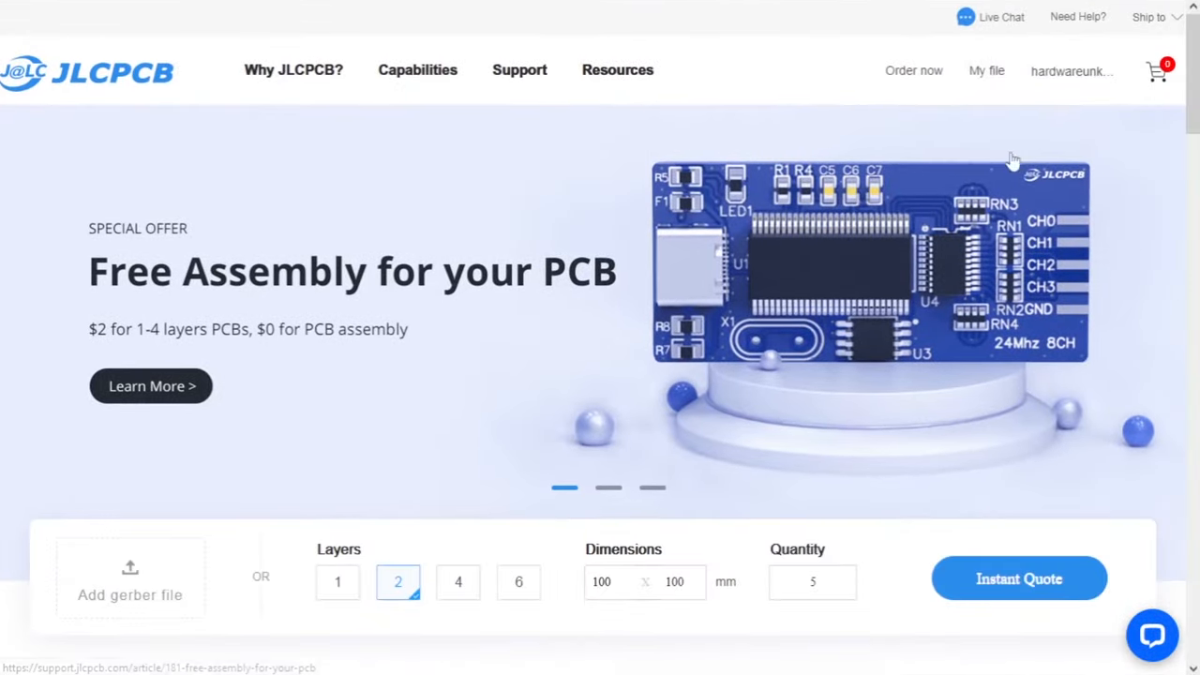
click(1018, 578)
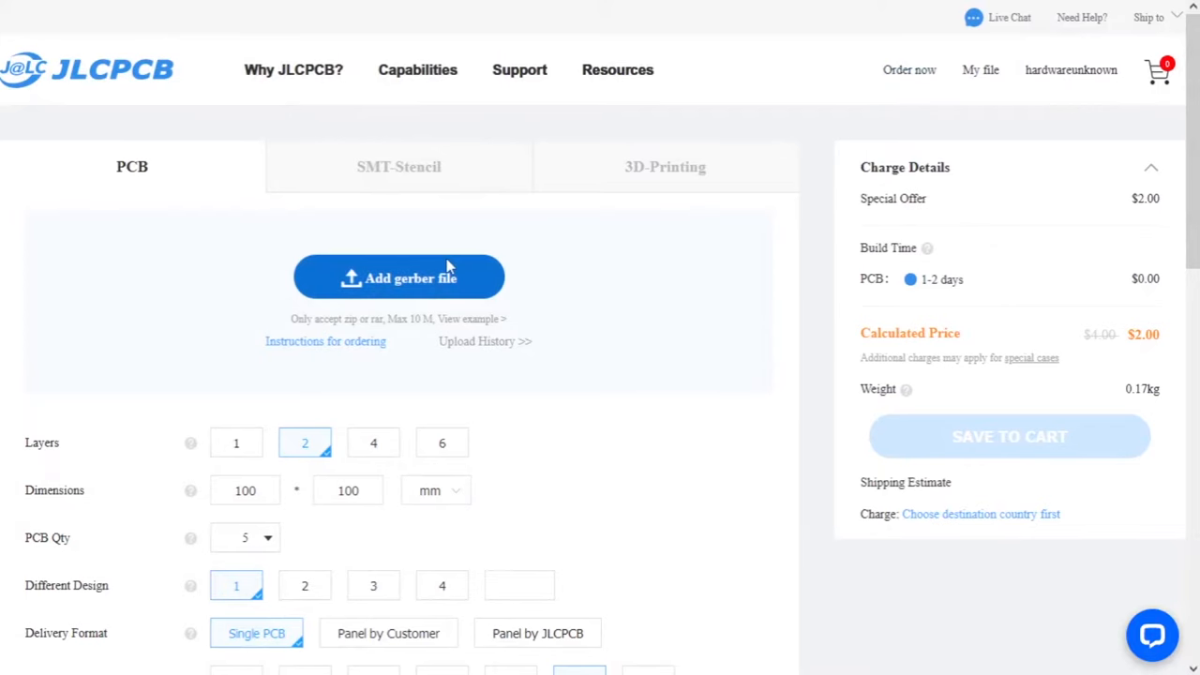
click(398, 277)
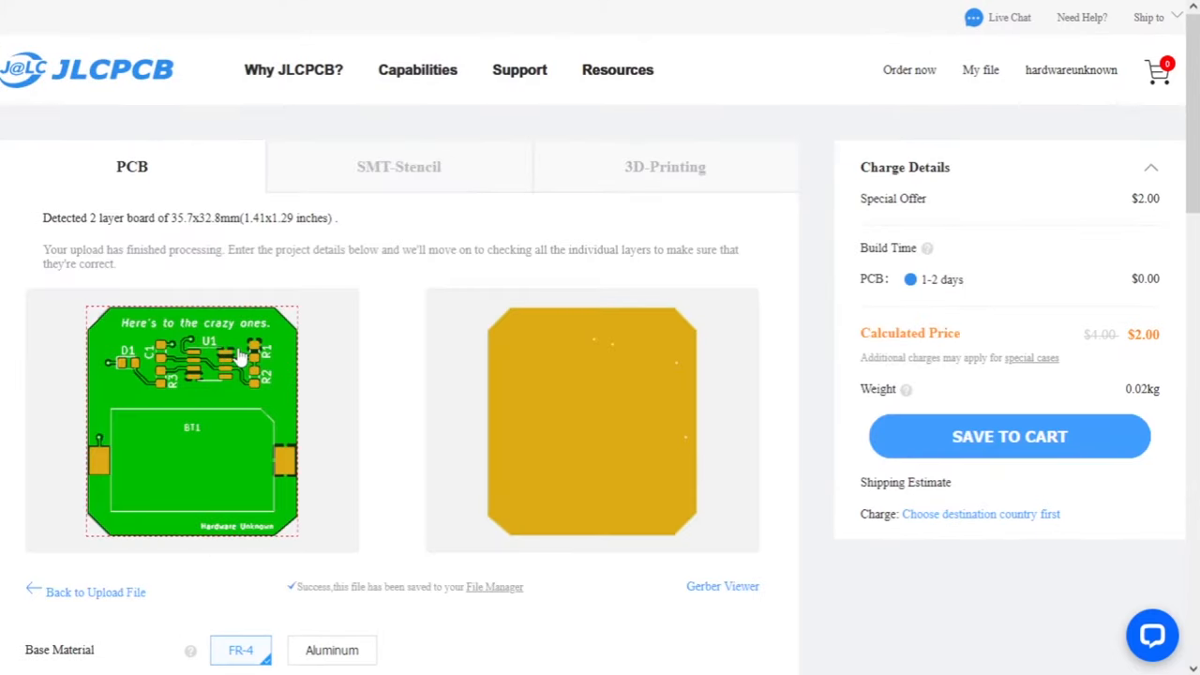
- Set PCB quantity to 10 and enable SMT Assembly for the order
scroll(down, 3)
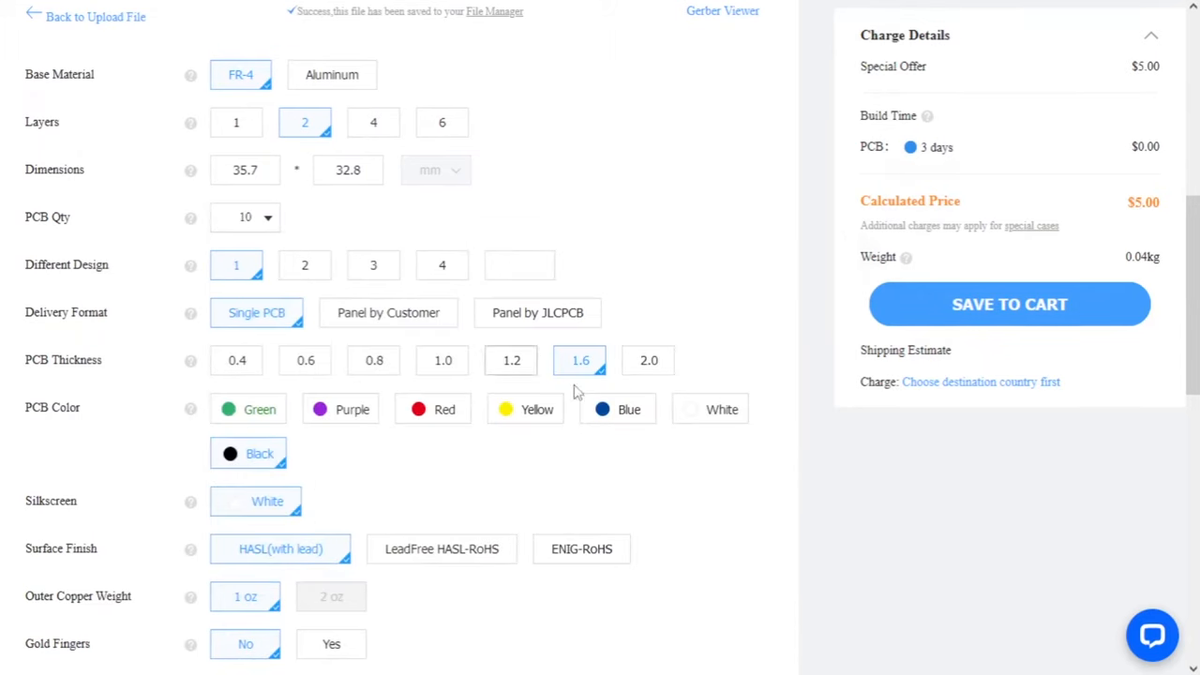
scroll(down, 3)
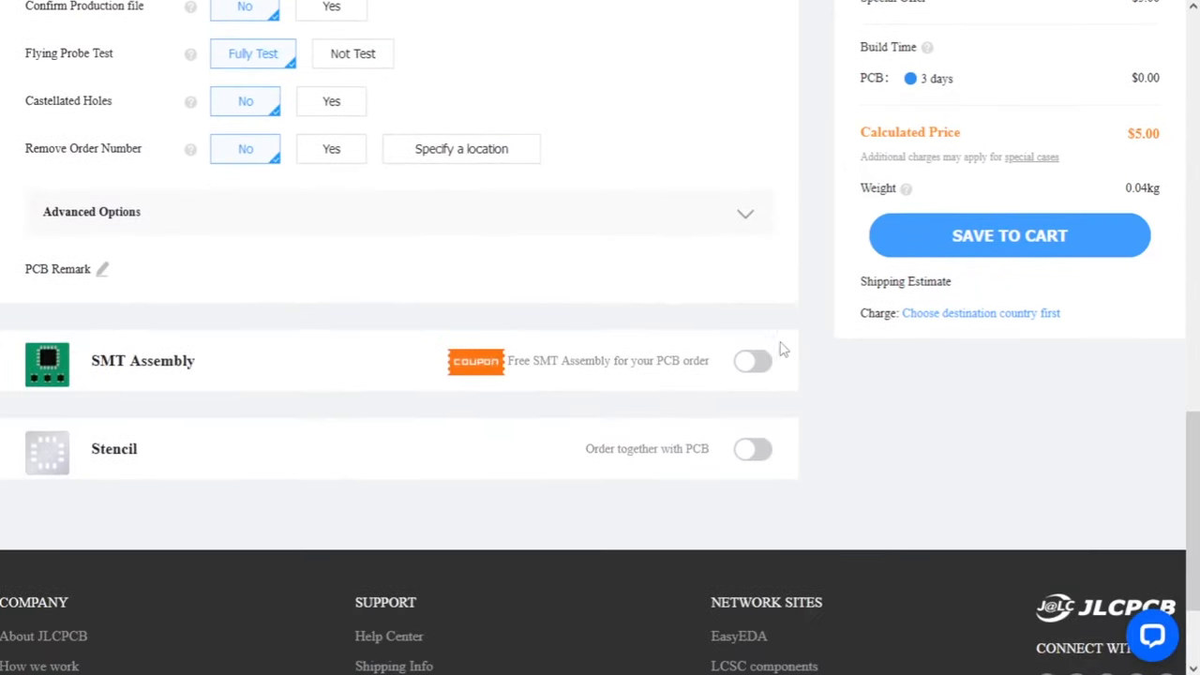
click(754, 360)
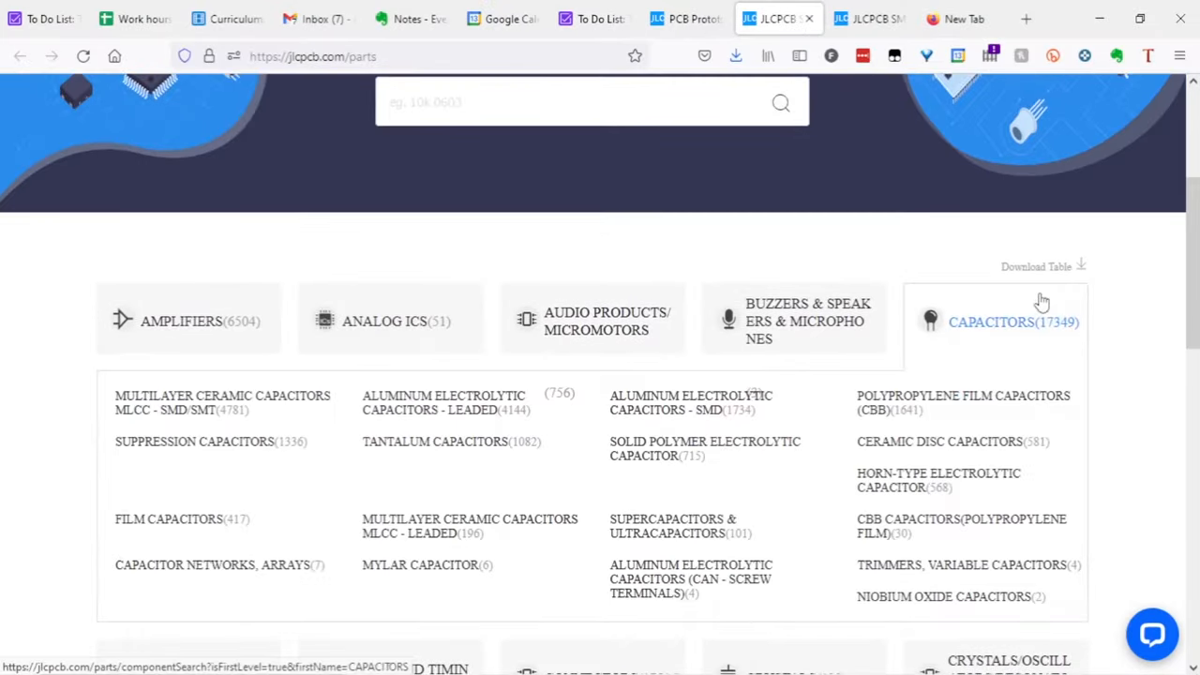
- Upload the BOM and CPL files, confirm the six matched parts, and continue with NEXT
click(1013, 323)
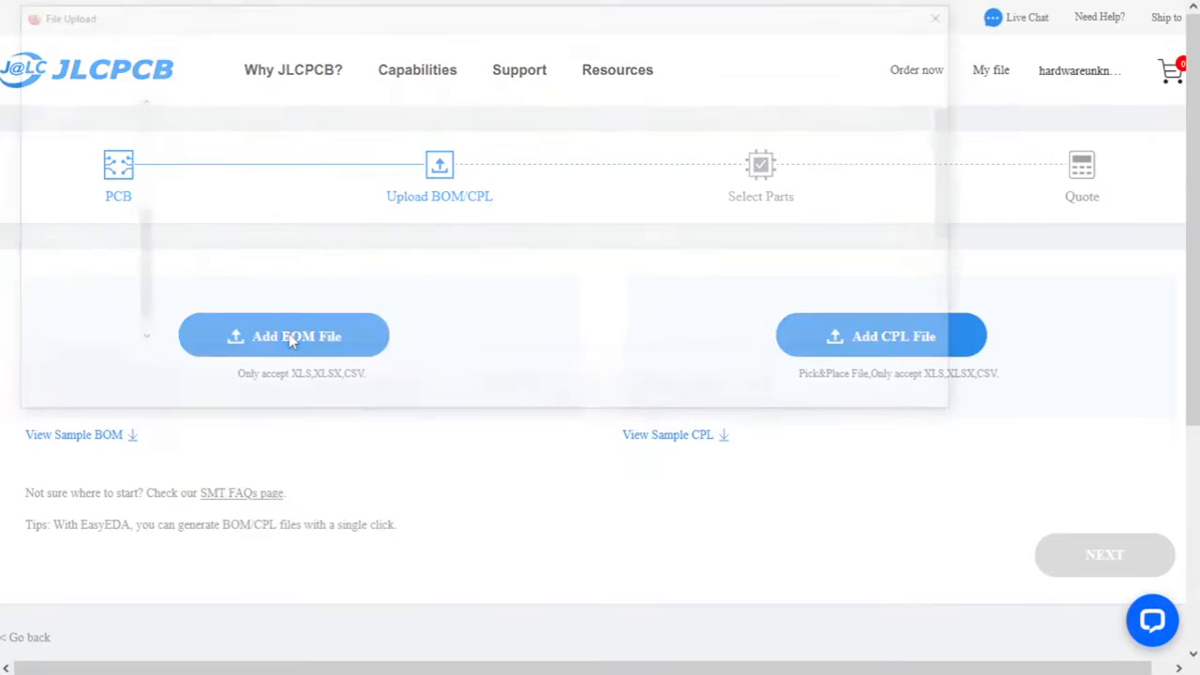
click(284, 335)
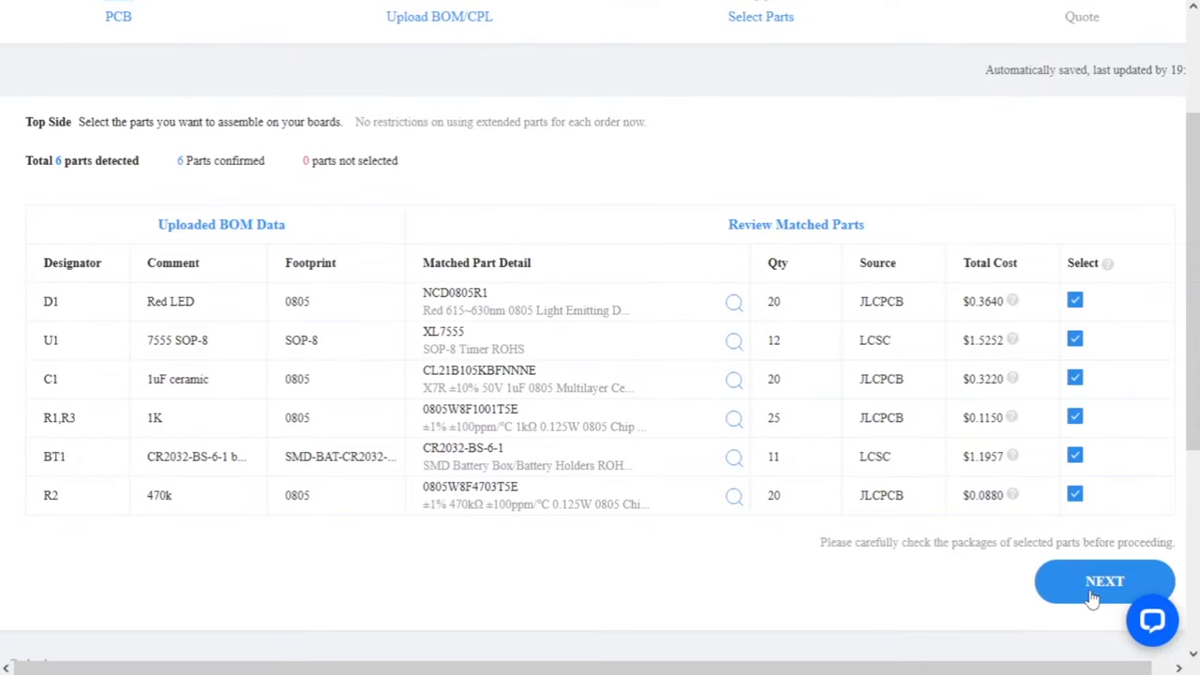
click(1105, 582)
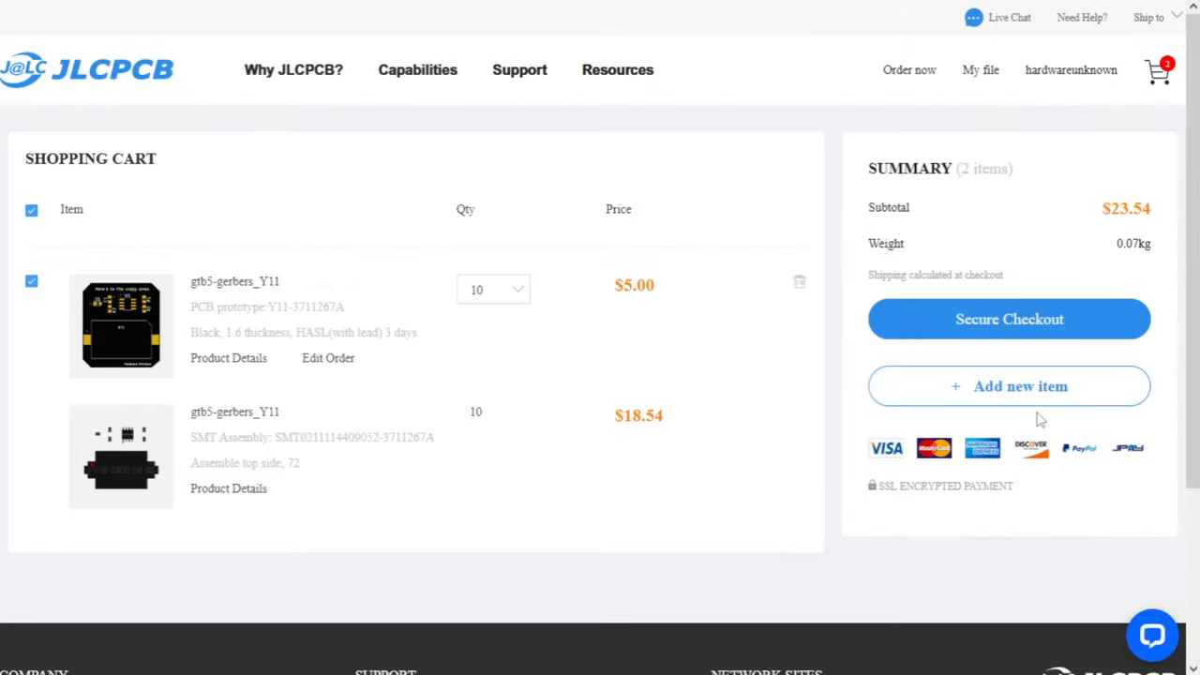
- Check out both cart items with DHL Express Priority shipping and review the order's tracking history
click(1009, 319)
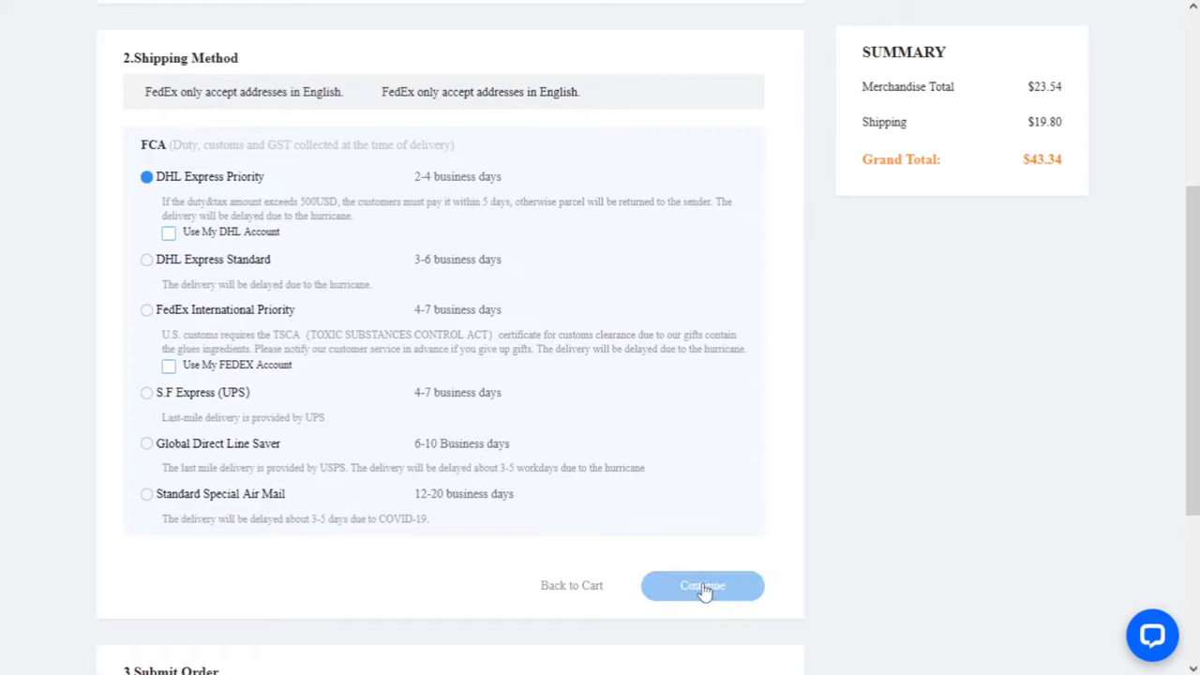
click(701, 585)
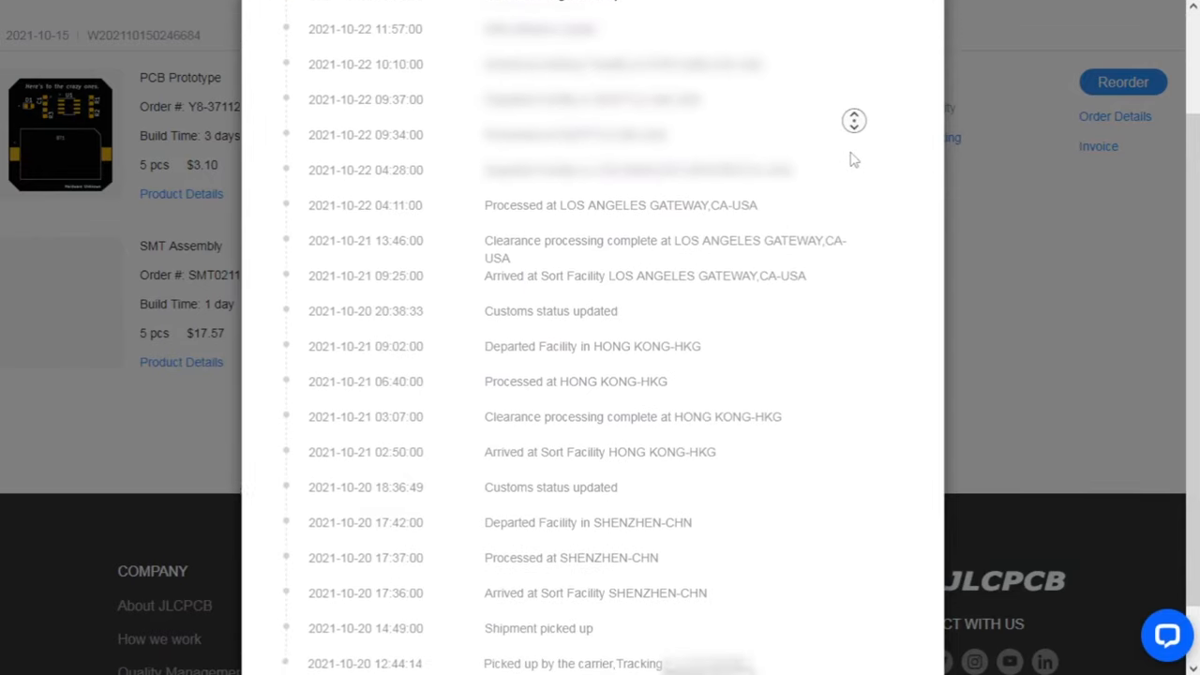
scroll(down, 3)
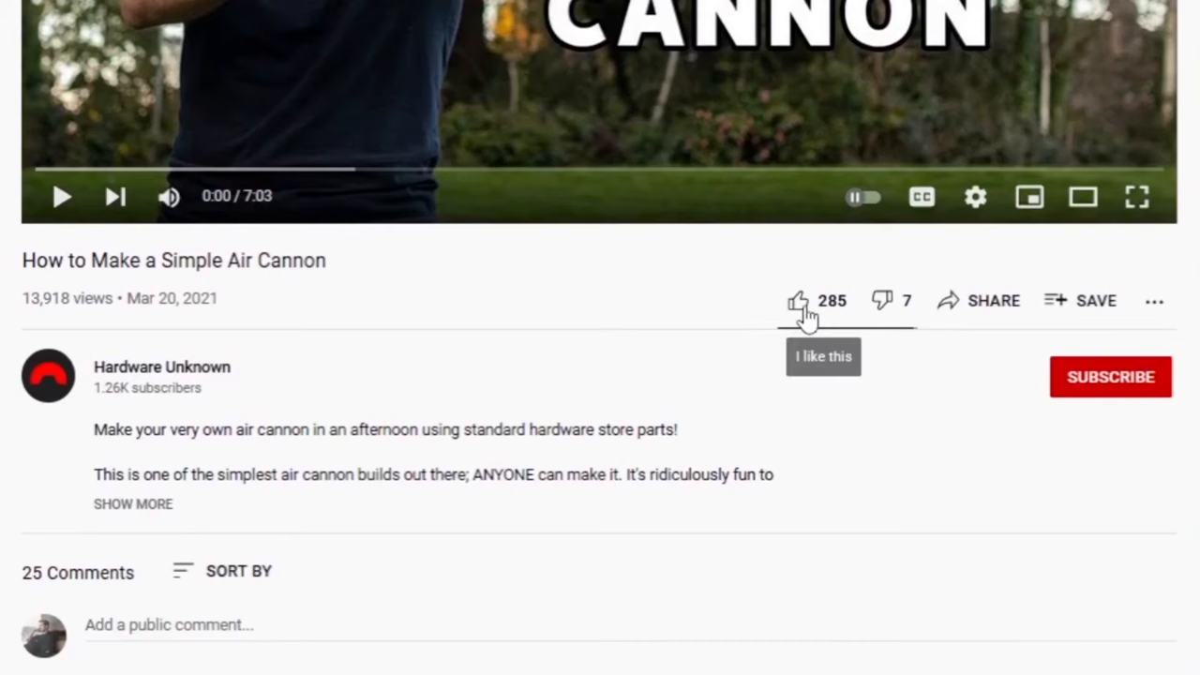
- Like the air cannon video and subscribe to the Hardware Unknown channel
click(799, 300)
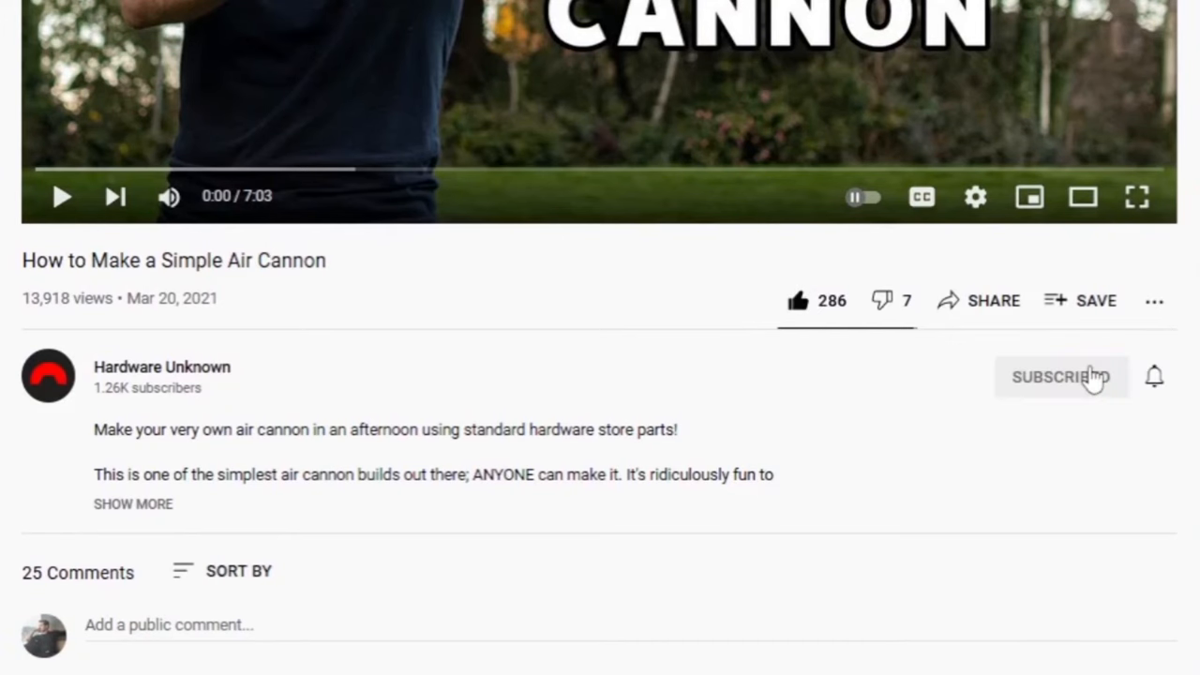
click(1062, 375)
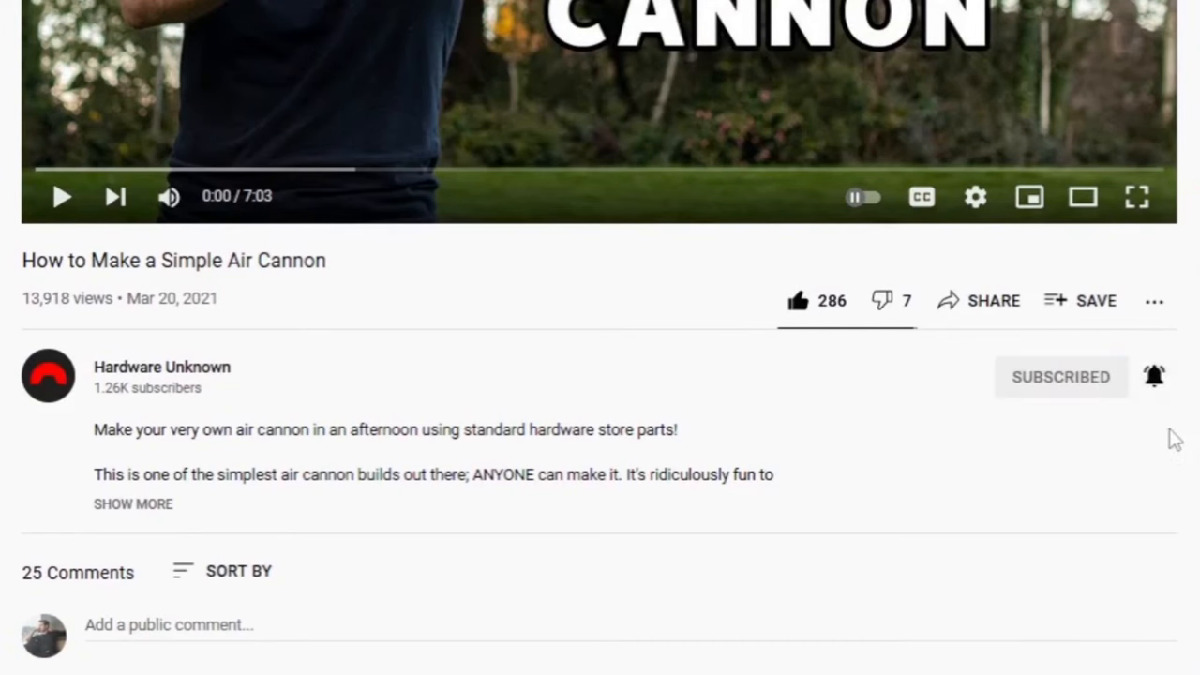